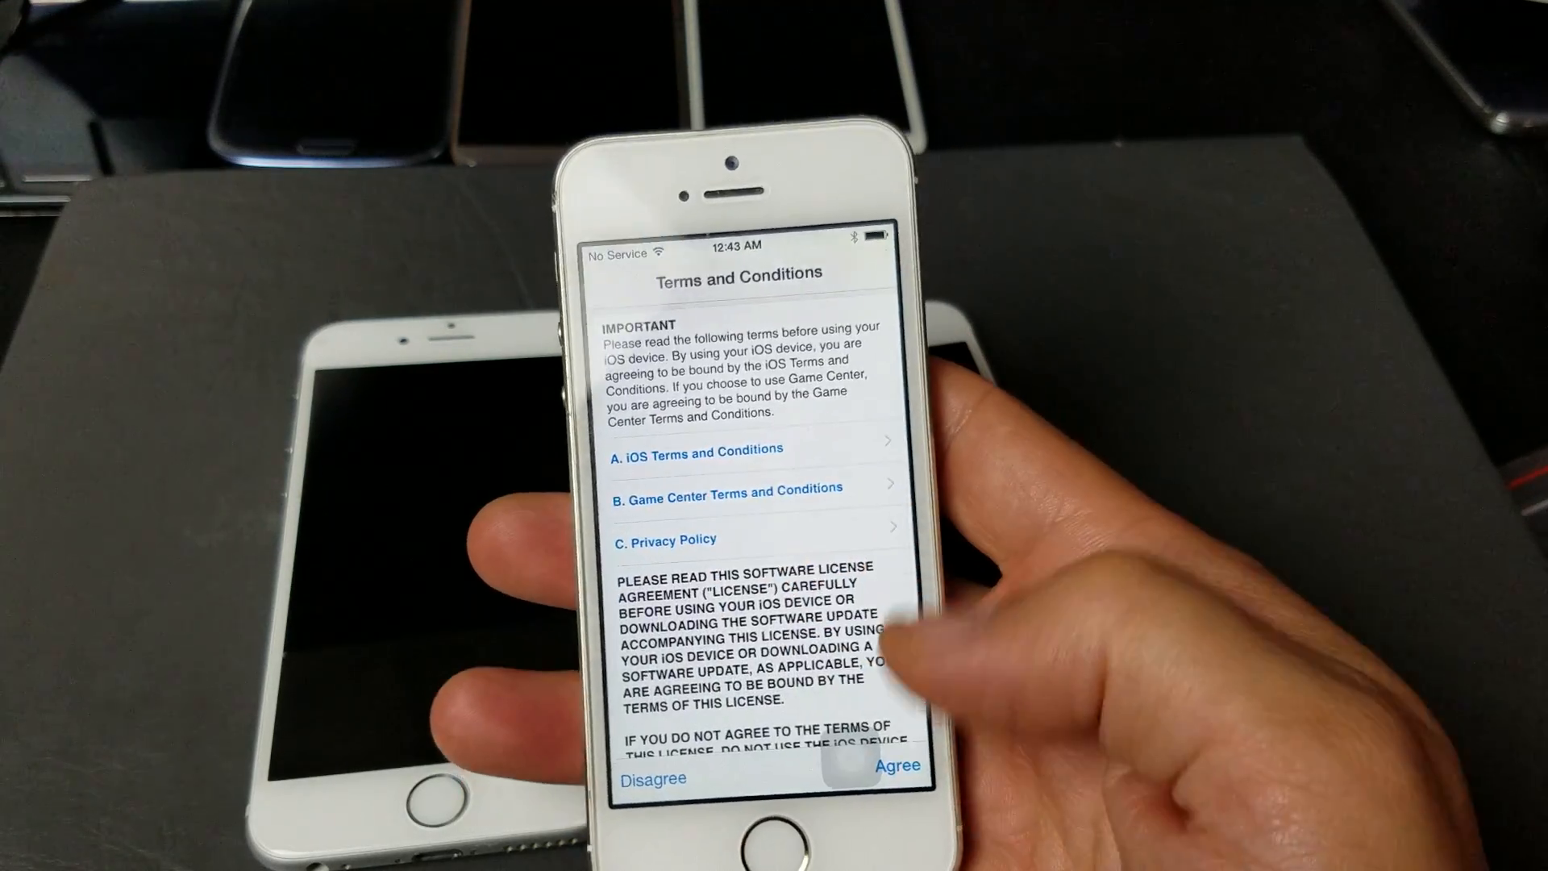
Step: Agree to the Terms and Conditions and confirm, starting verification of the iOS 9.3.1 update
{"action": "left_click", "coordinate": [897, 764]}
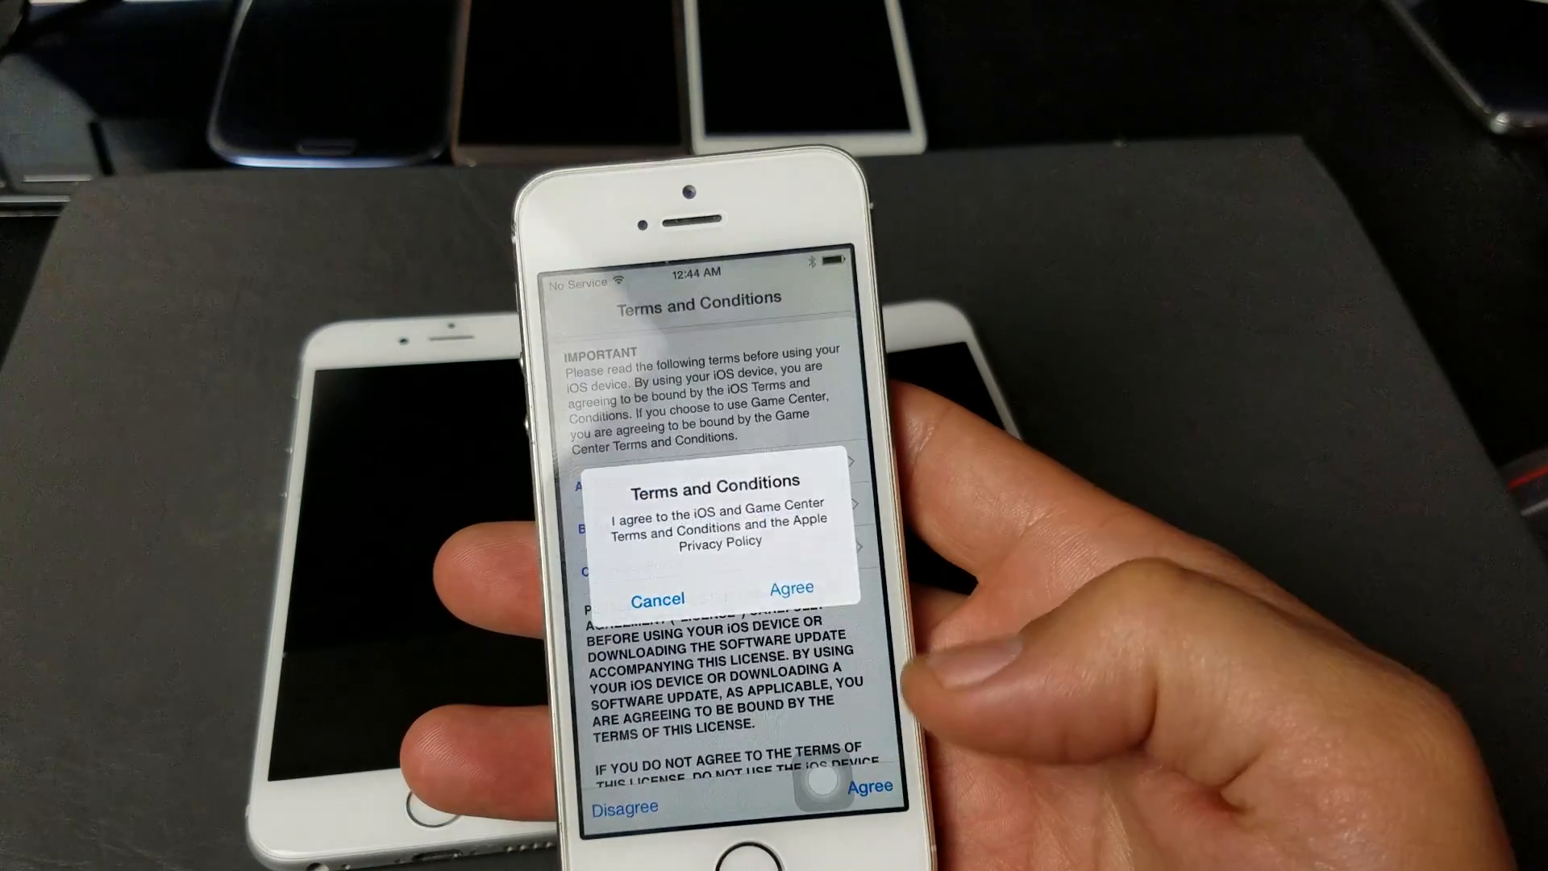
{"action": "left_click", "coordinate": [657, 600]}
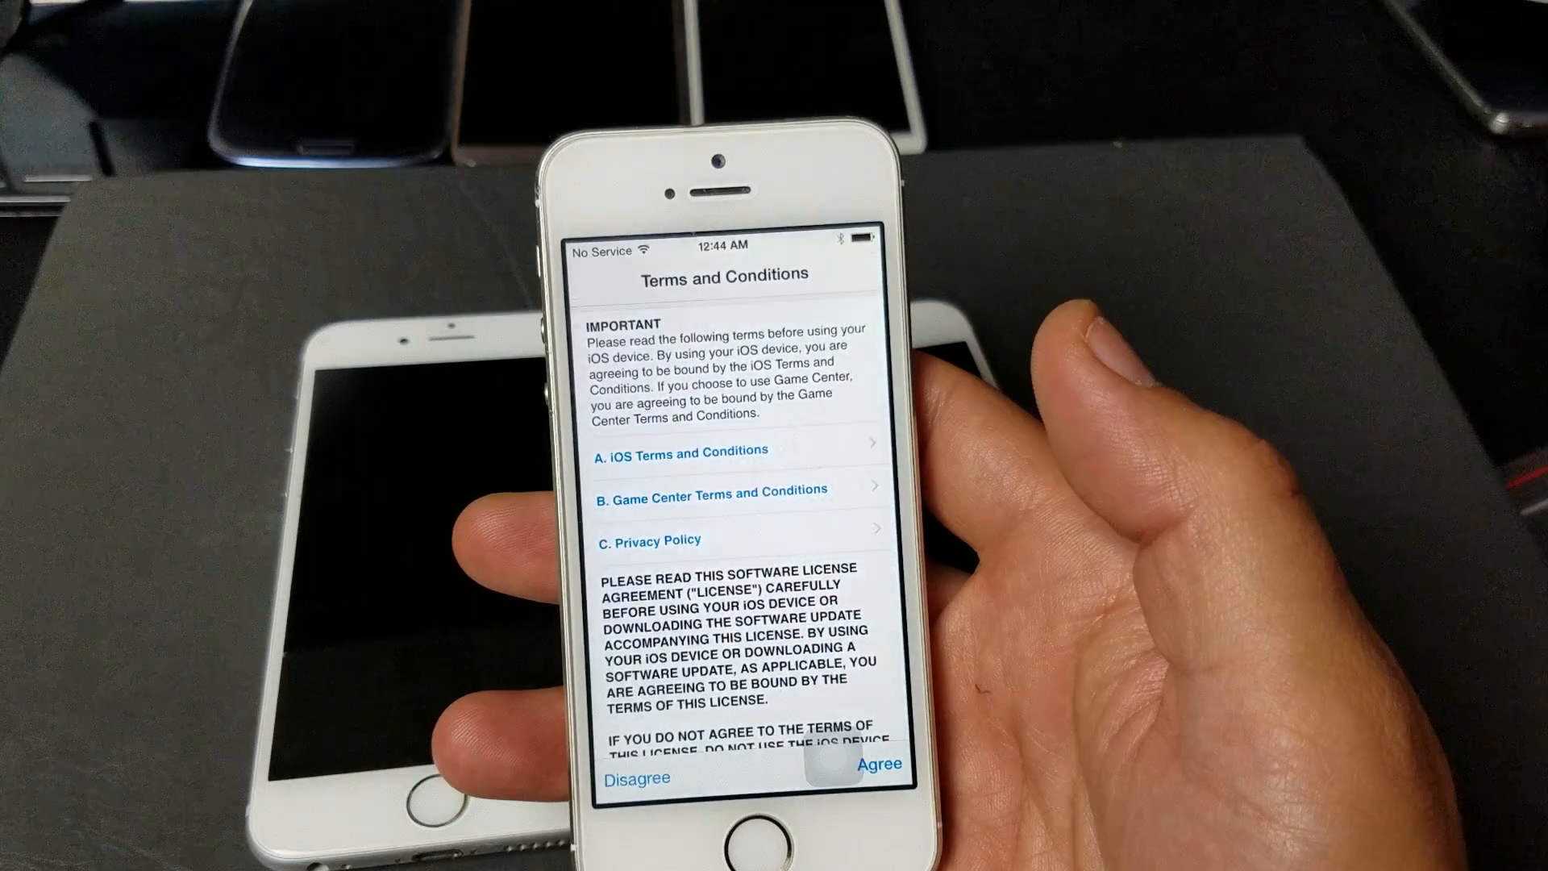
{"action": "left_click", "coordinate": [877, 777]}
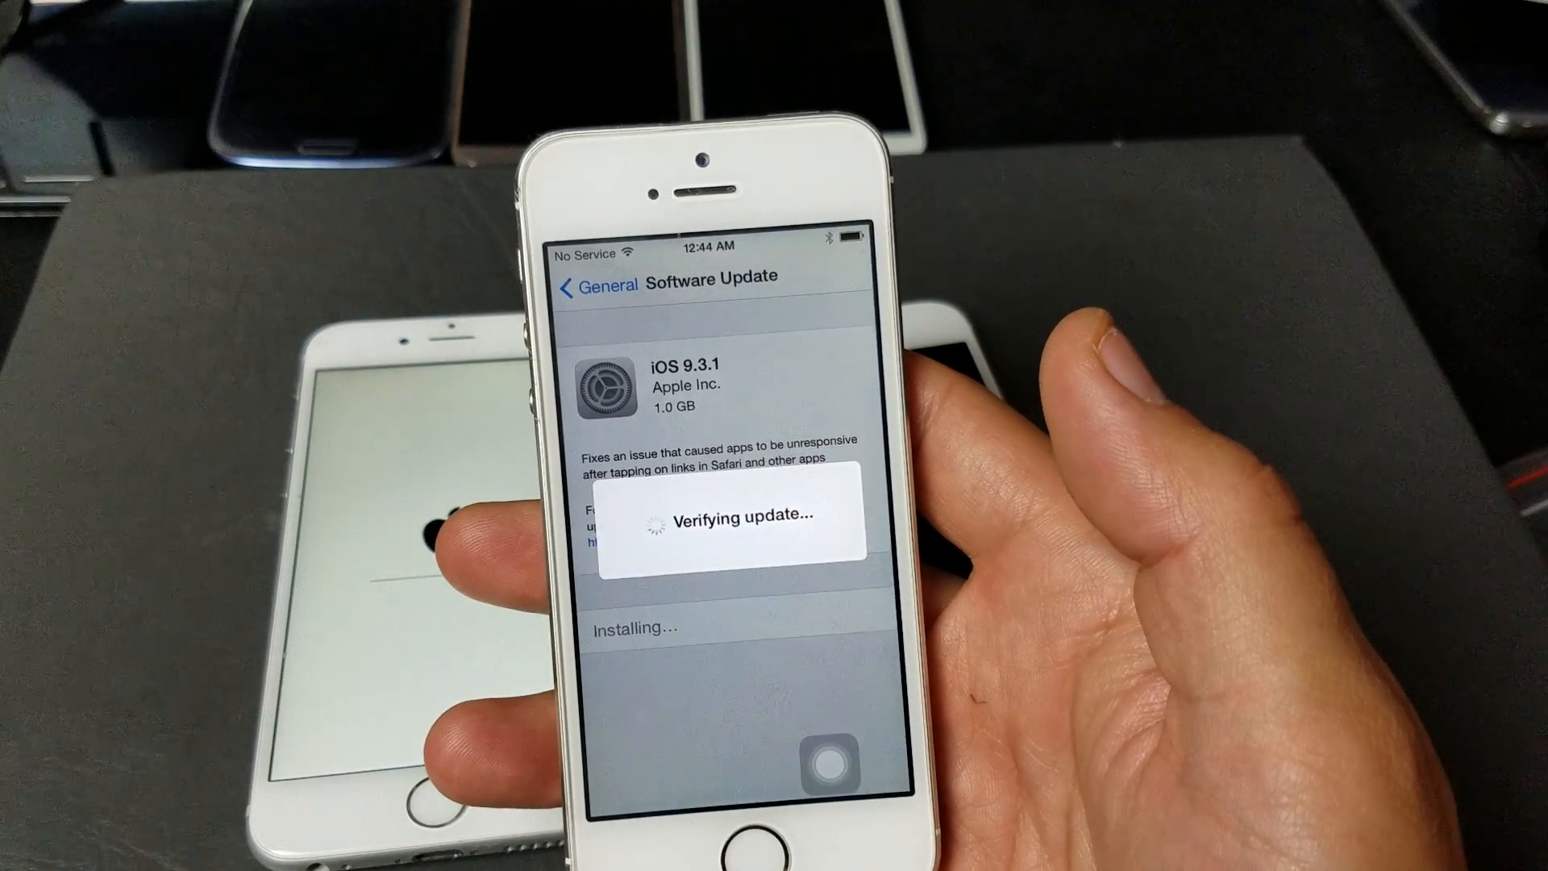